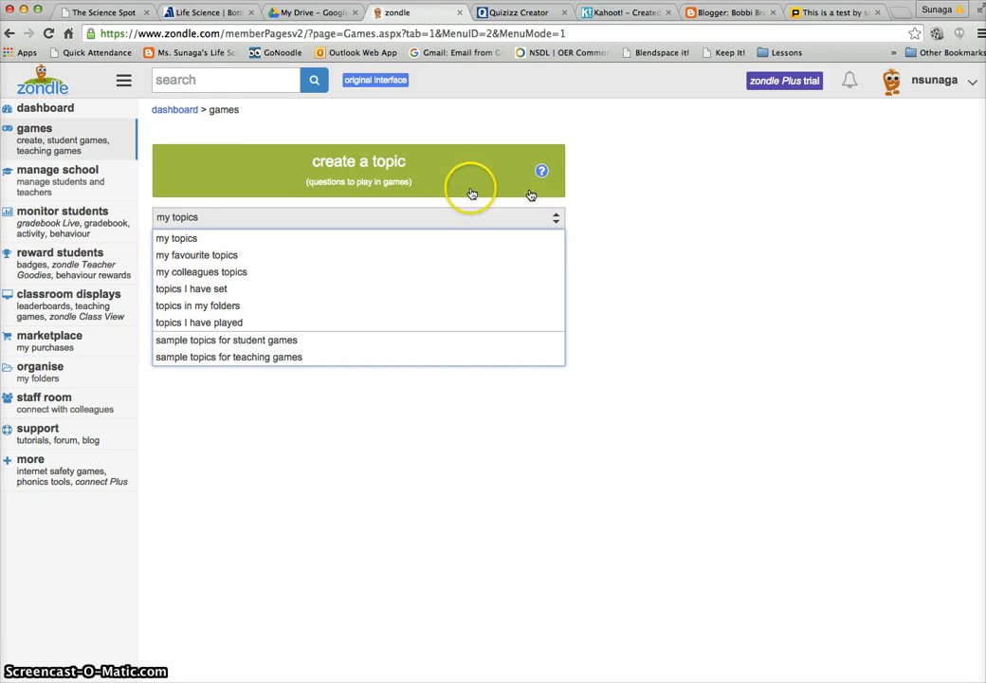
mouse_move(184, 205)
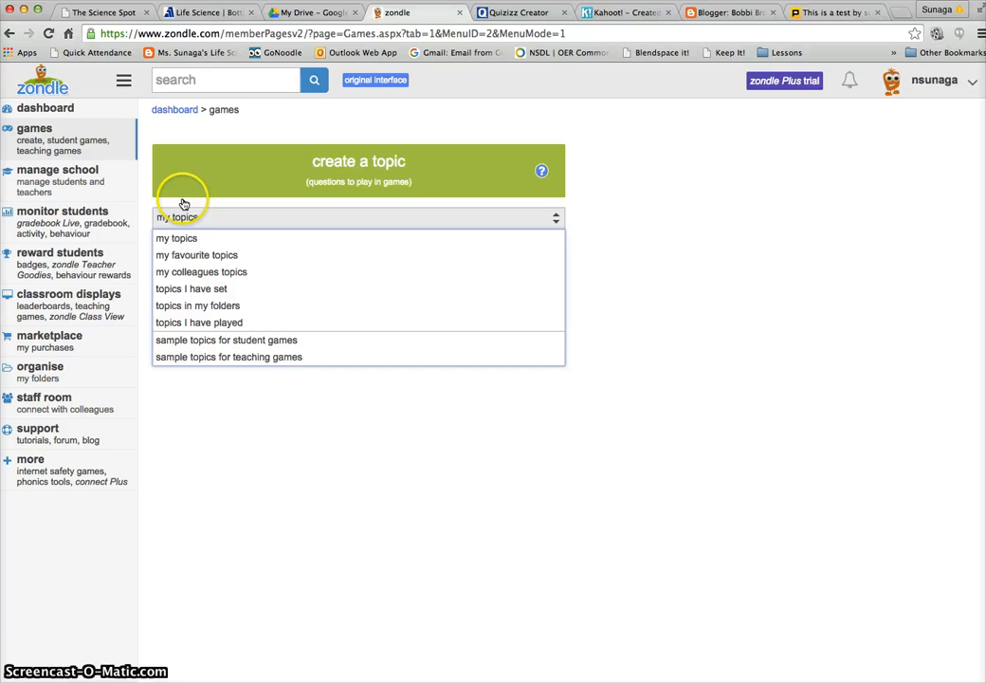
mouse_move(456, 201)
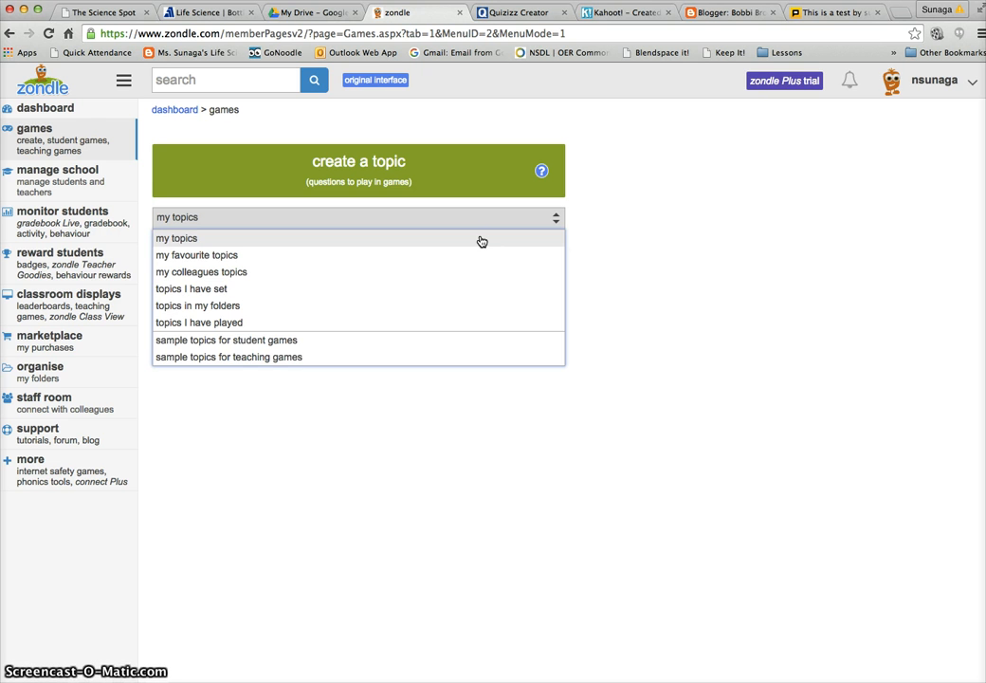
- Show my own topics (A test, Idkfdf, Cell Division) on the games page
left_click(177, 239)
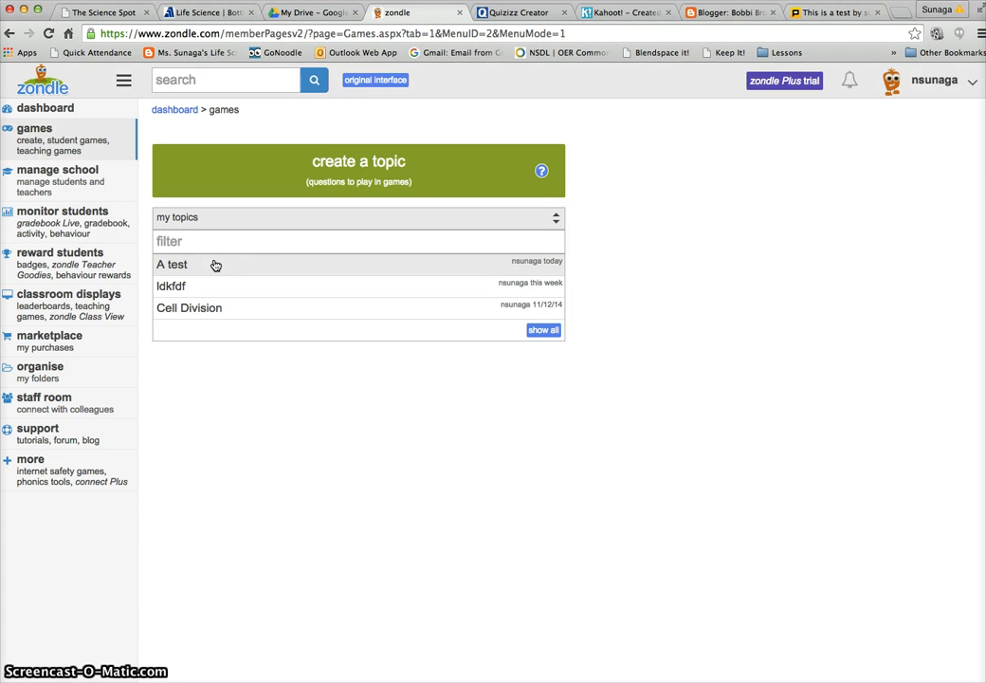
- Choose topic A test and reach its Feed the Fish game with best scores and embed options
left_click(170, 266)
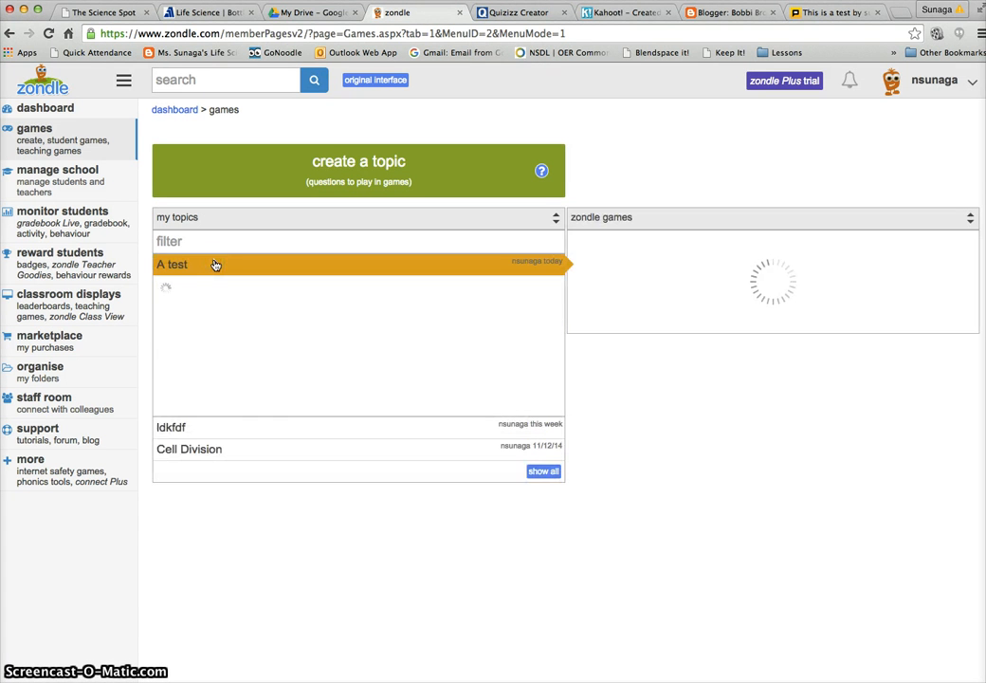
left_click(172, 263)
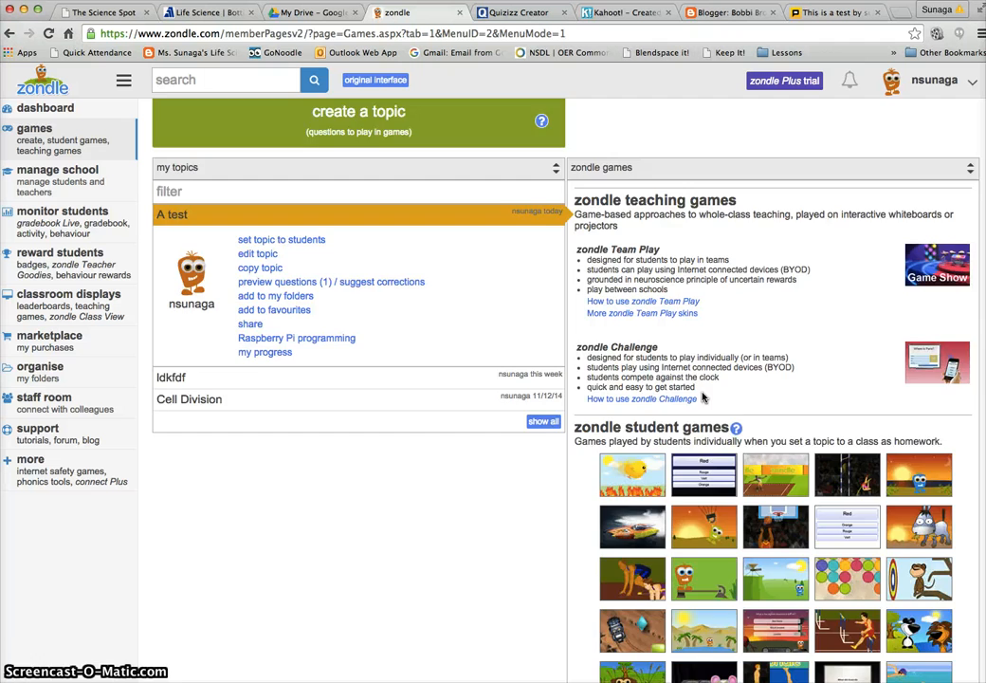
scroll("down", 3)
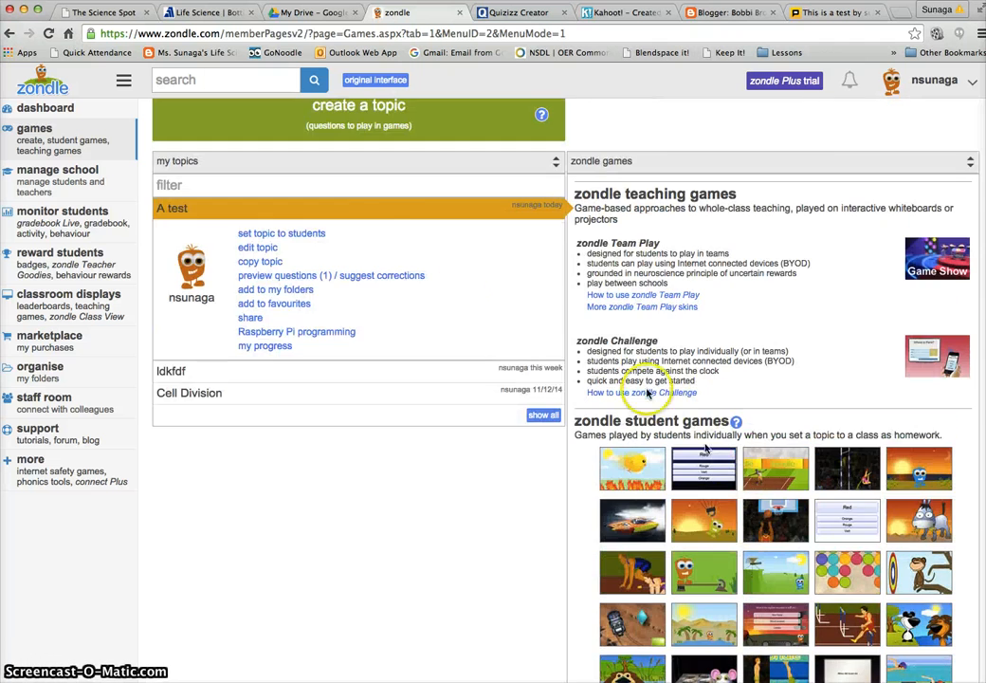
scroll("down", 3)
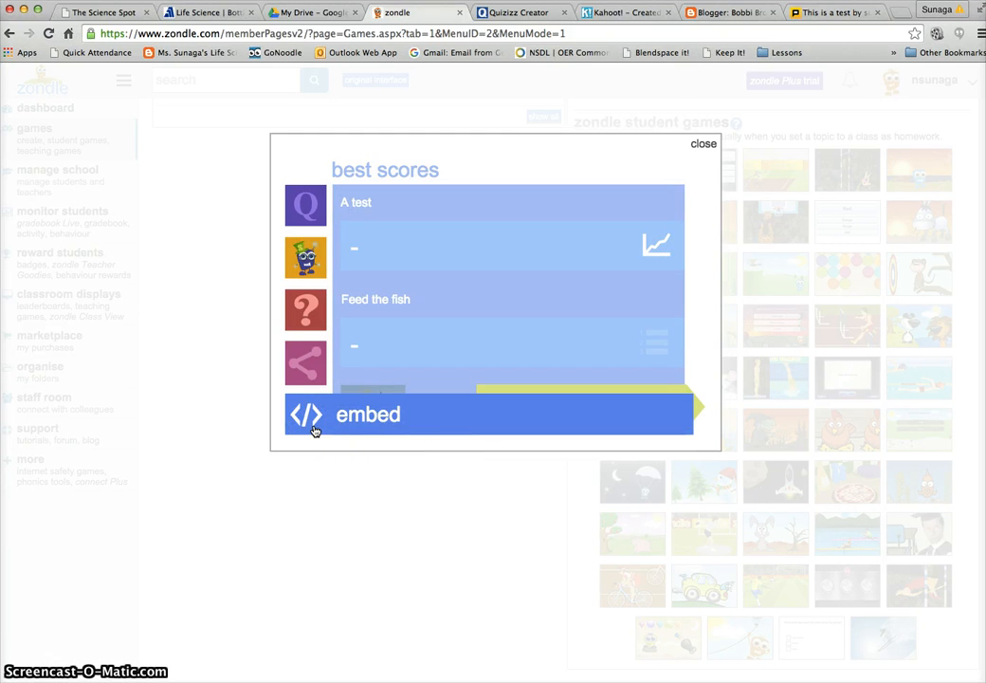
- Create embed code displaying Feed the Fish as a plain game with promotion turned off
left_click(368, 413)
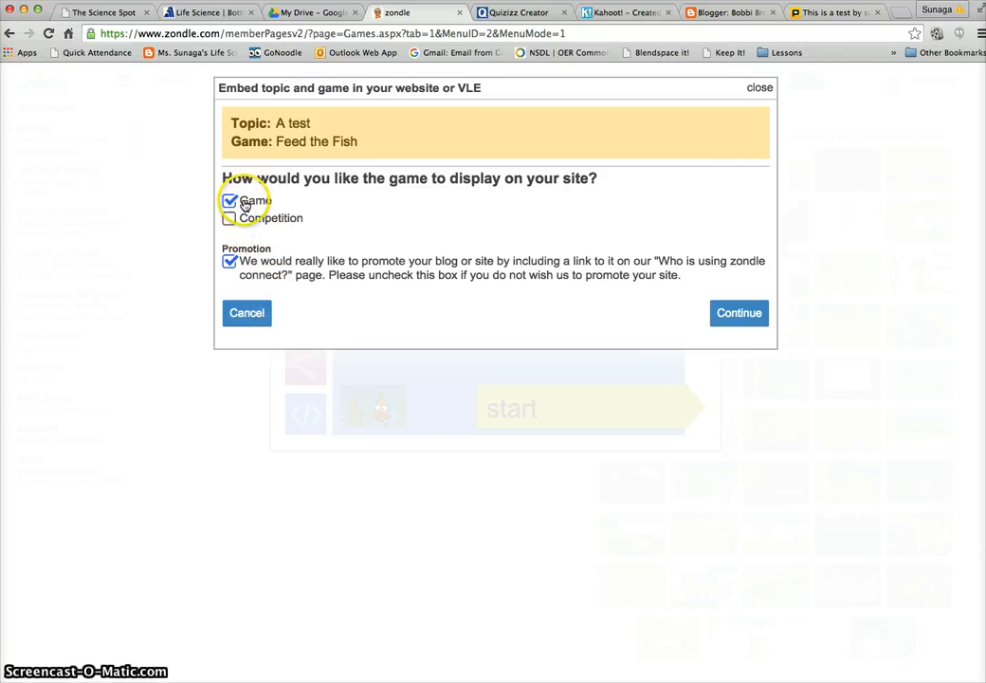
left_click(230, 218)
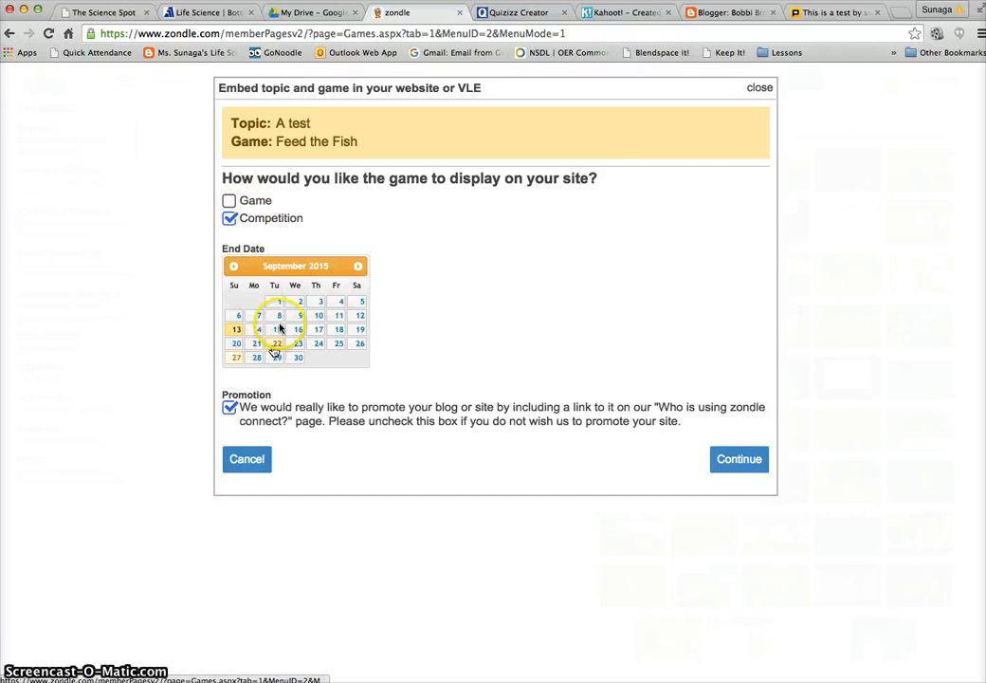
left_click(229, 201)
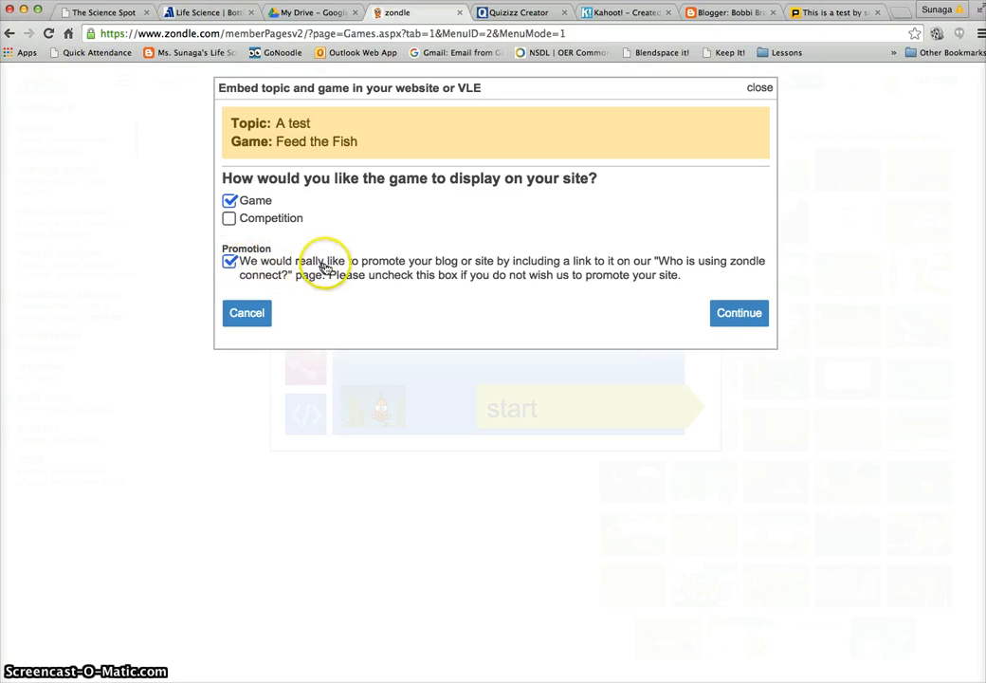
mouse_move(300, 281)
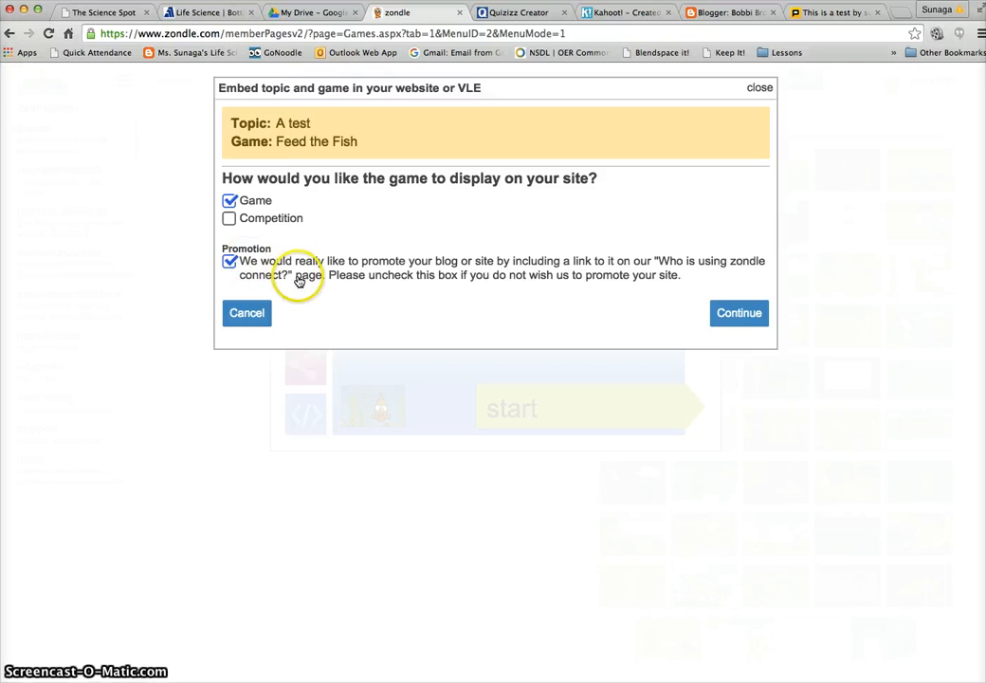
left_click(228, 262)
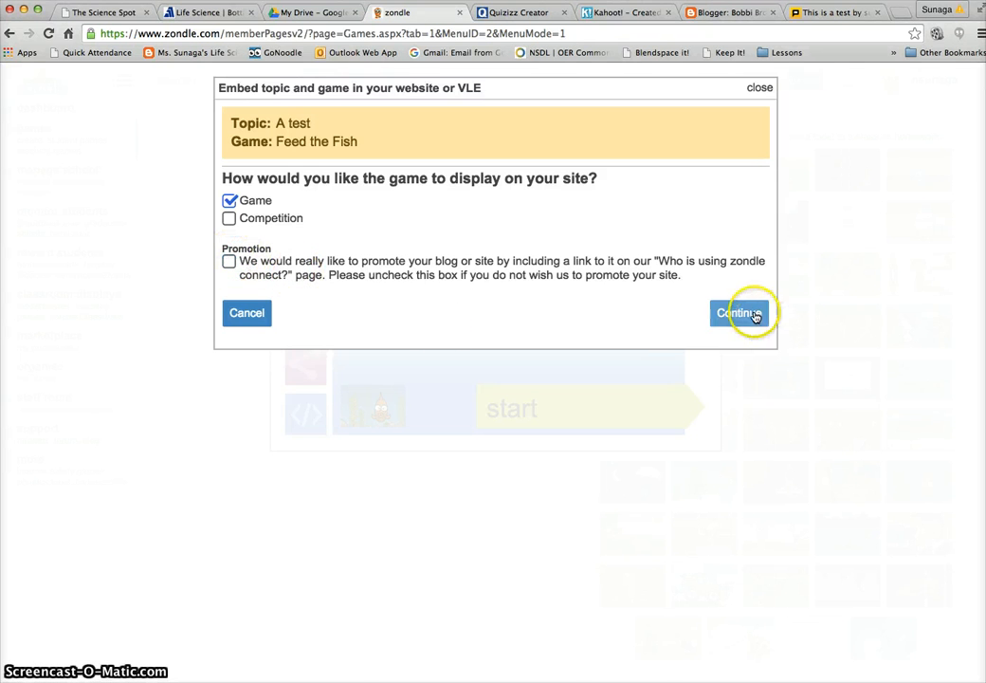
left_click(740, 313)
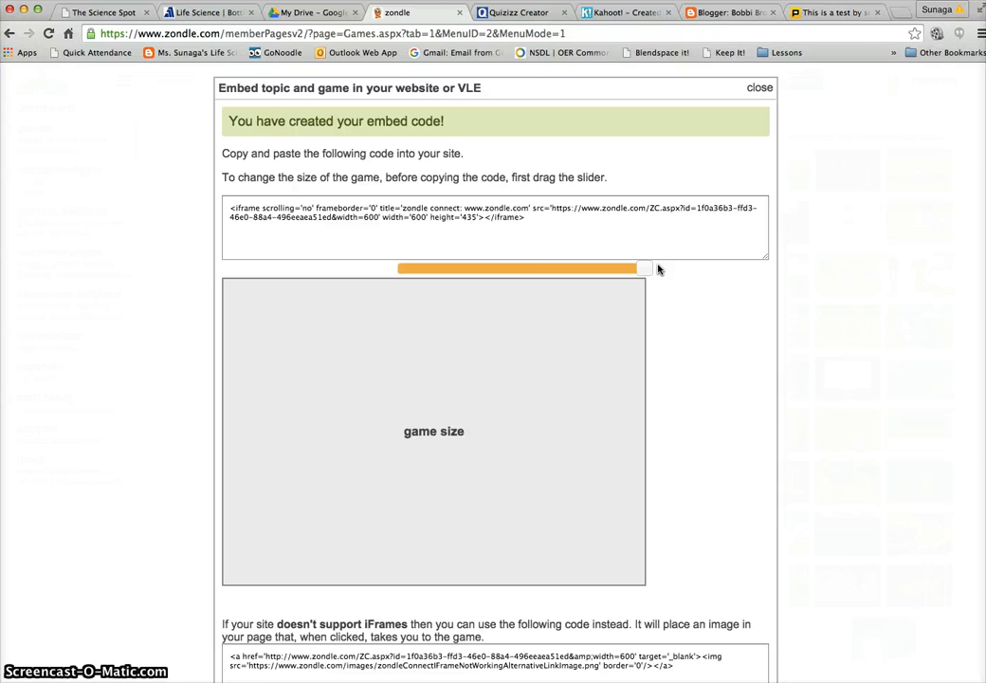
- Keep the iframe embed code at its default 600 width and move to the Blogger blog
left_click_drag(645, 269, 589, 273)
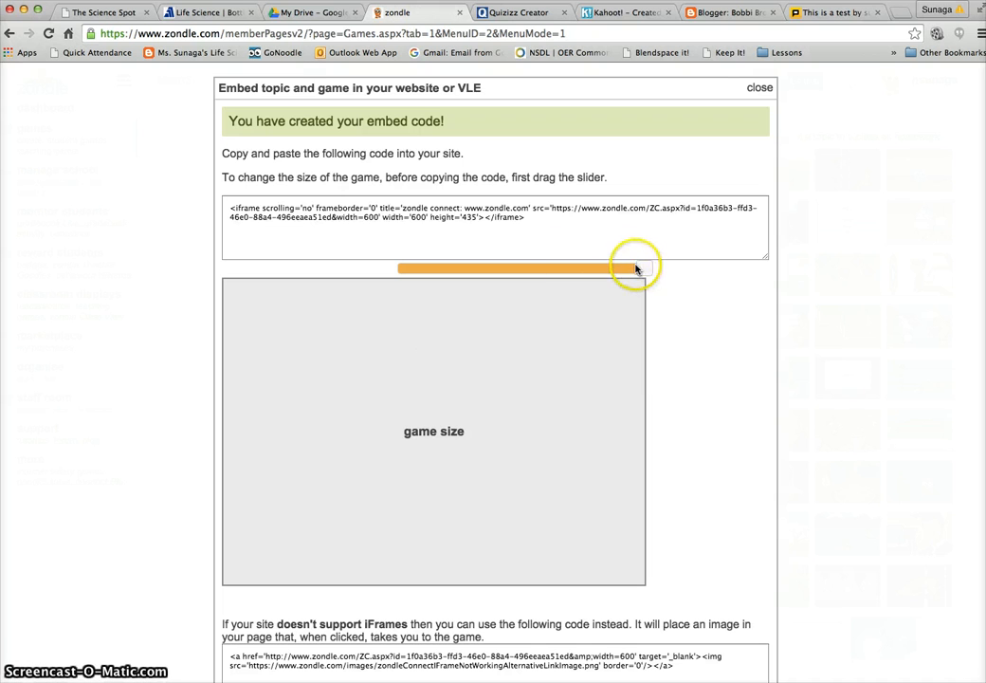
left_click_drag(637, 268, 609, 267)
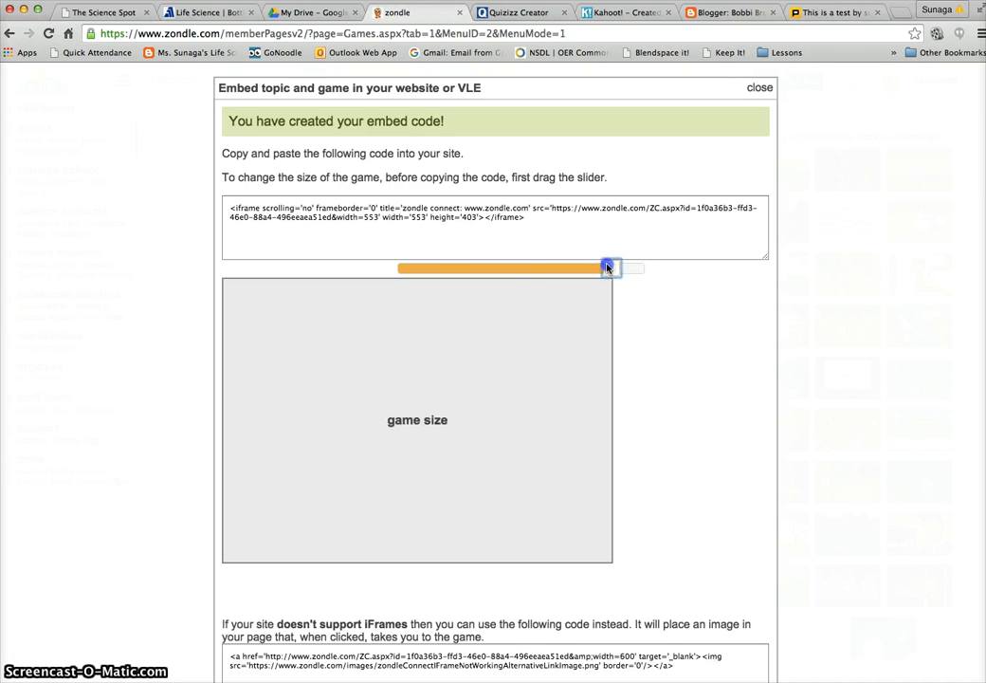
left_click_drag(611, 267, 566, 269)
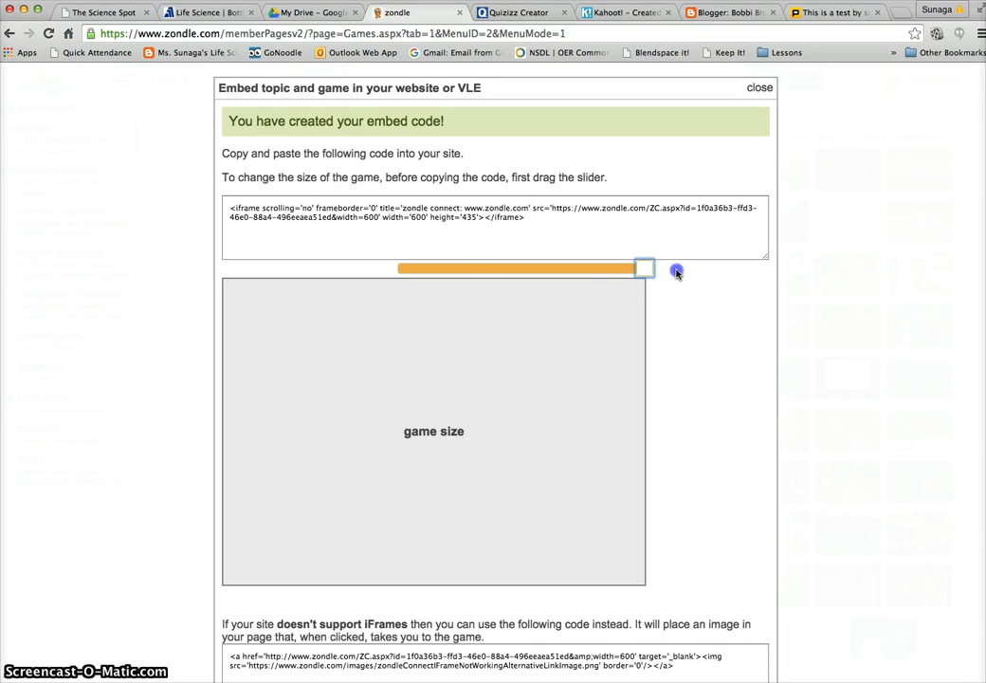
mouse_move(680, 288)
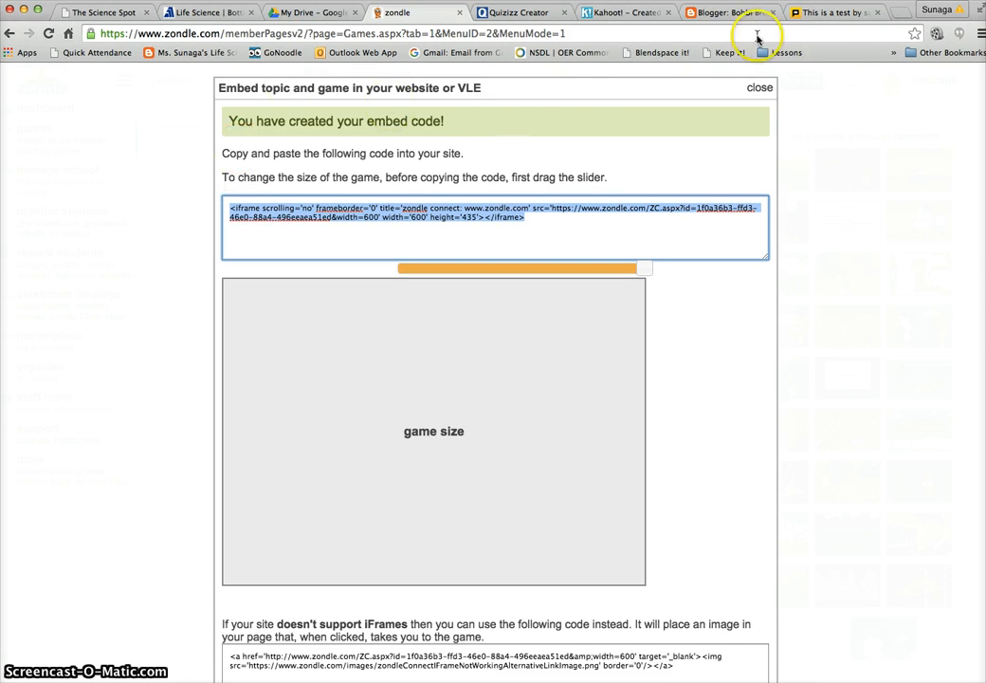
left_click(730, 12)
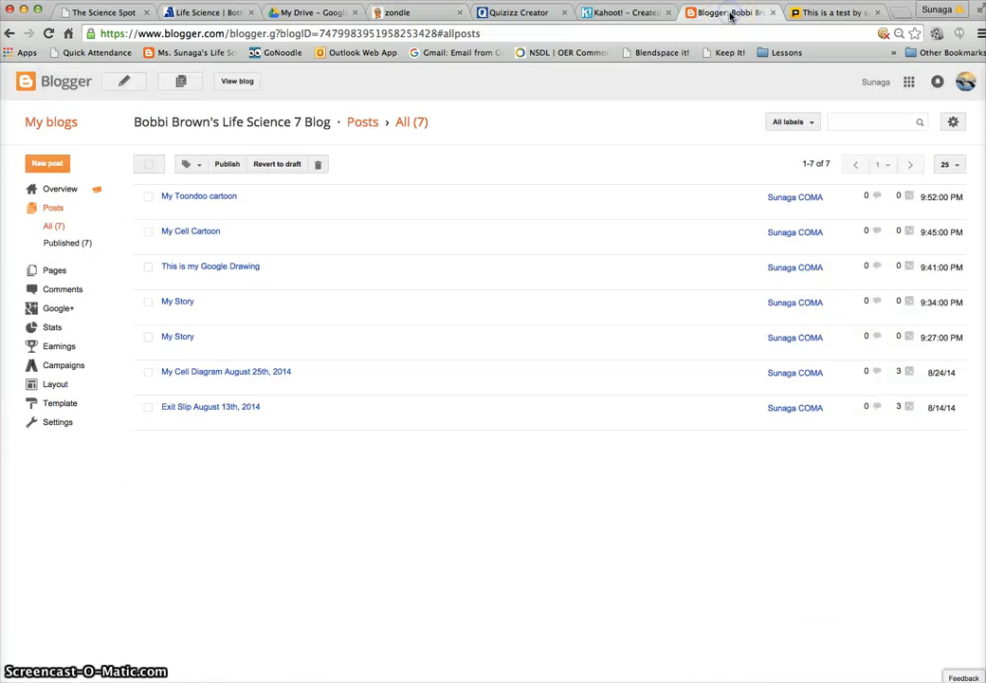
- Start a new post titled 'Quiz on Topic!' and switch its editor to HTML mode
left_click(46, 164)
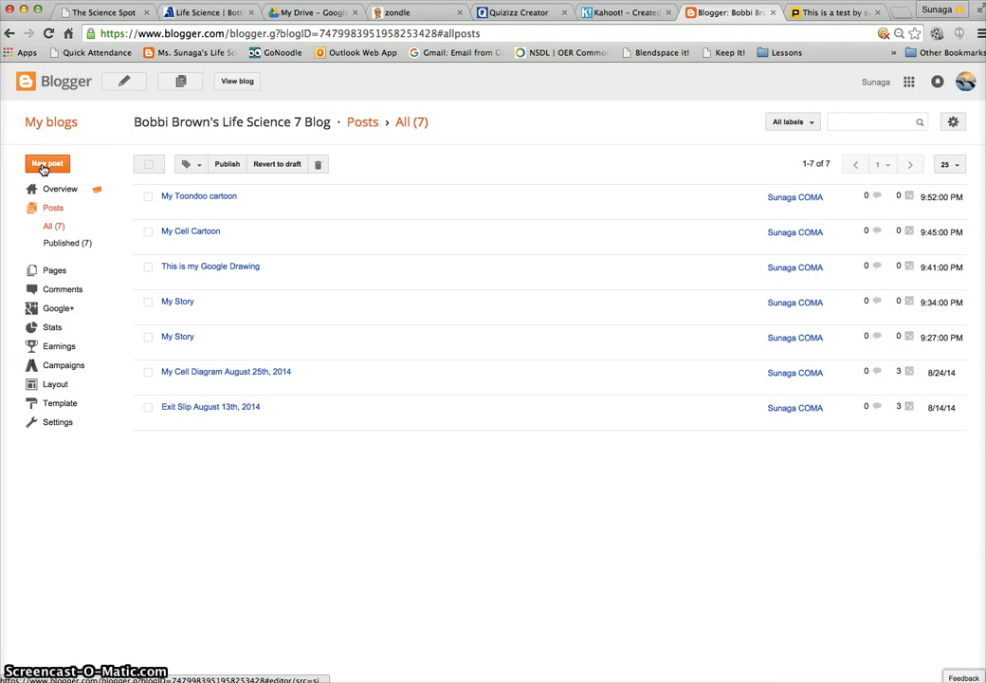
left_click(46, 163)
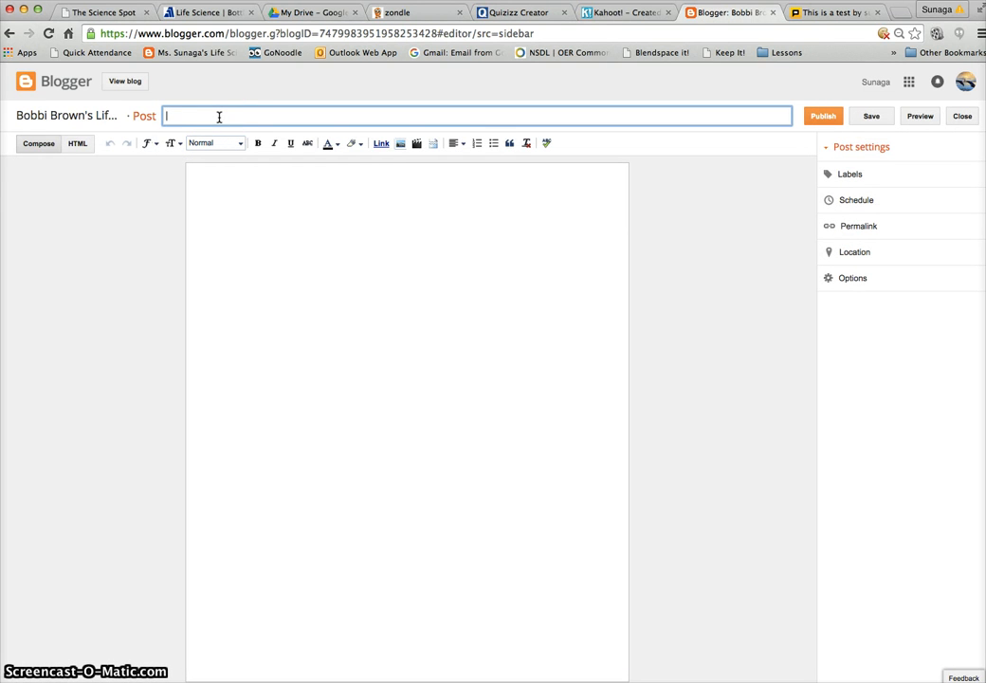
type("My Zond")
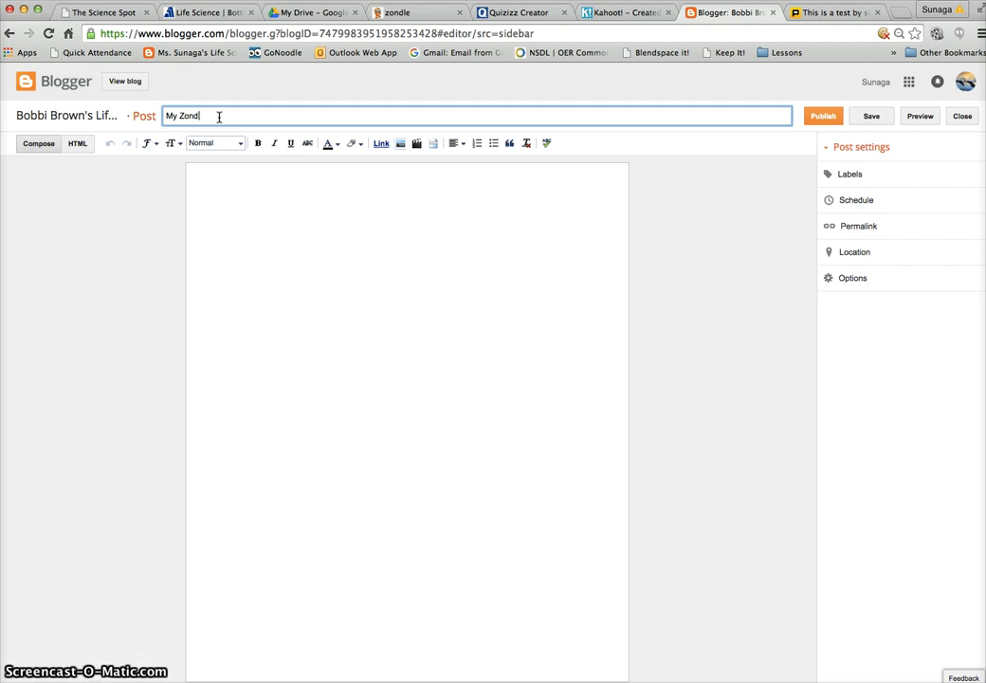
type("le Game")
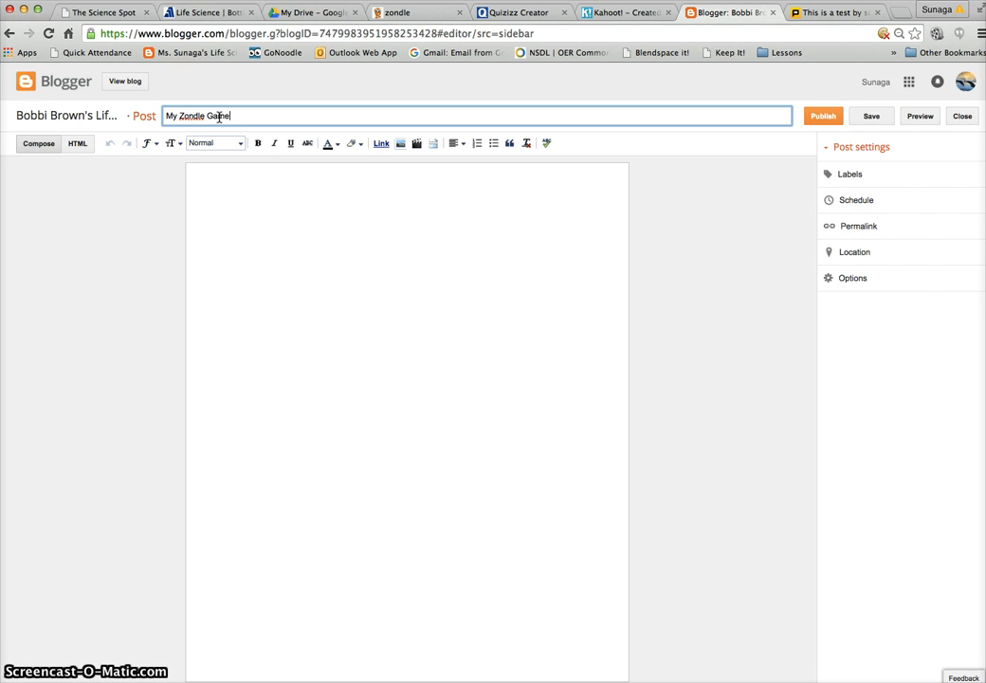
key("backspace")
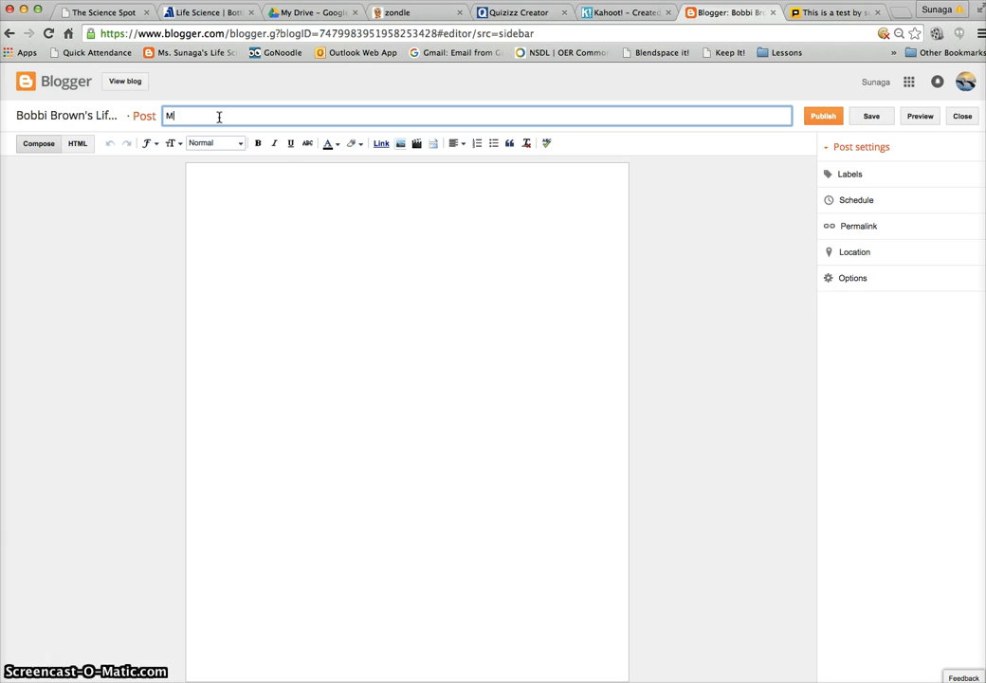
type("Quiz on")
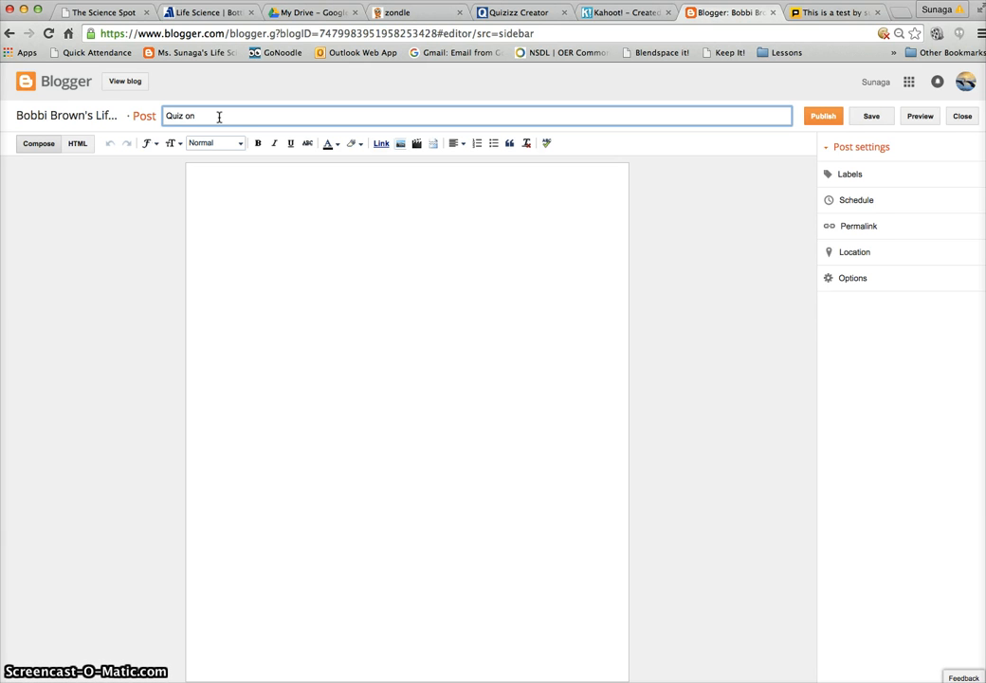
type("Topic!")
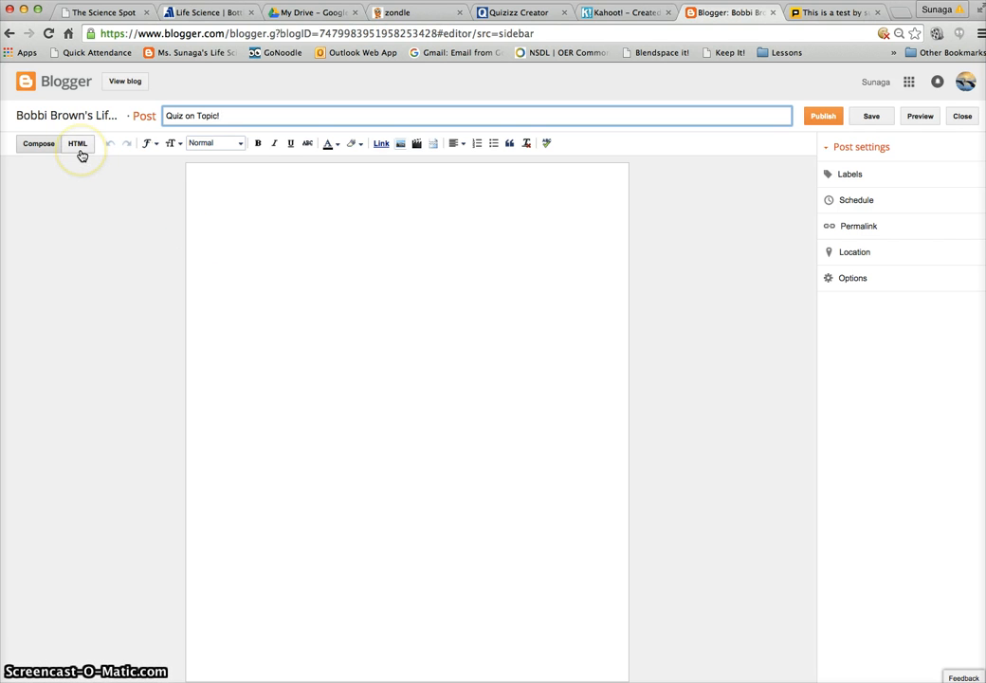
left_click(76, 144)
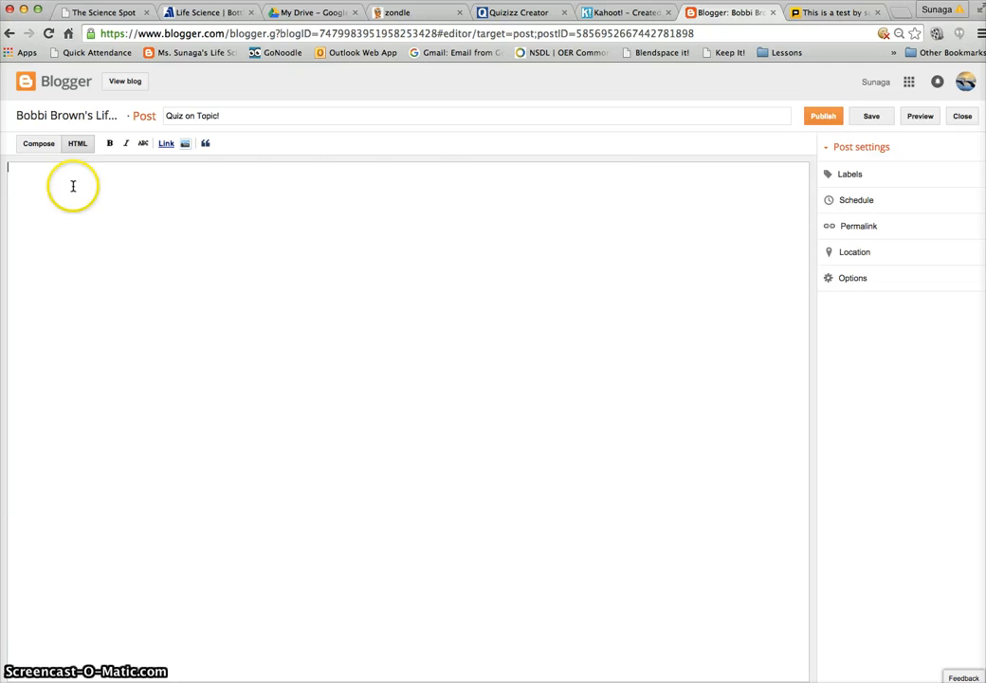
- Paste the Zondle iframe into the post body, check it in Compose view and publish
left_click(76, 144)
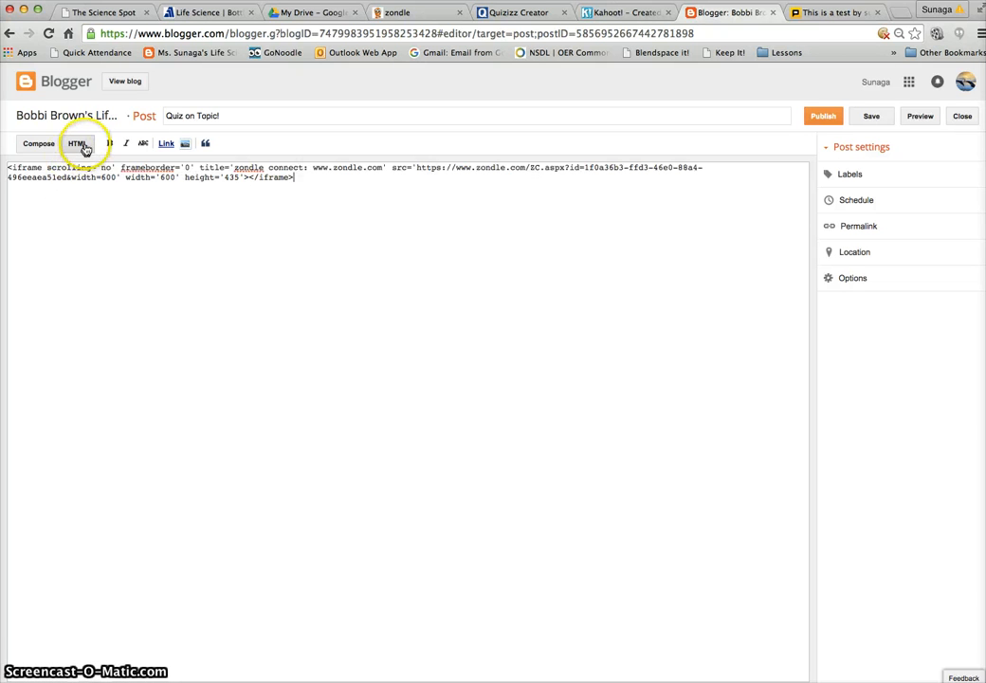
mouse_move(38, 145)
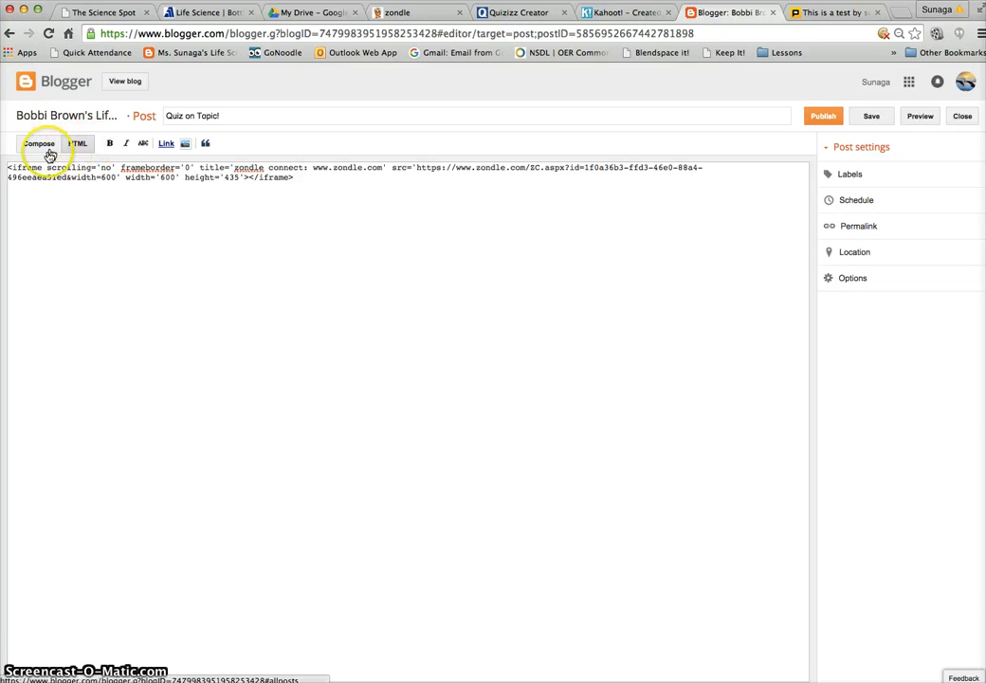
left_click(38, 144)
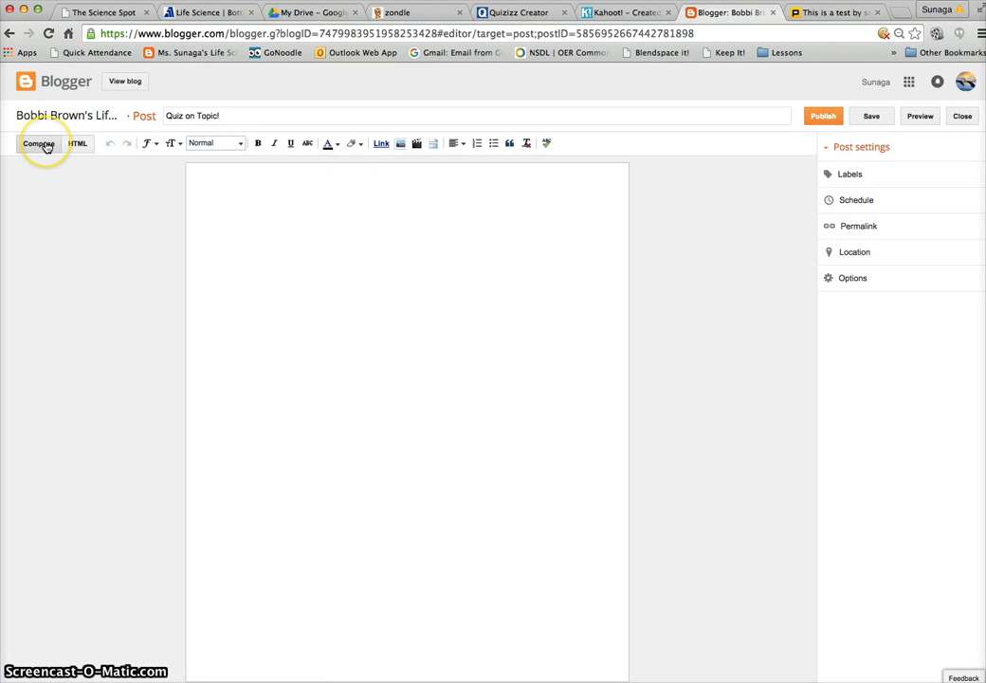
left_click(38, 144)
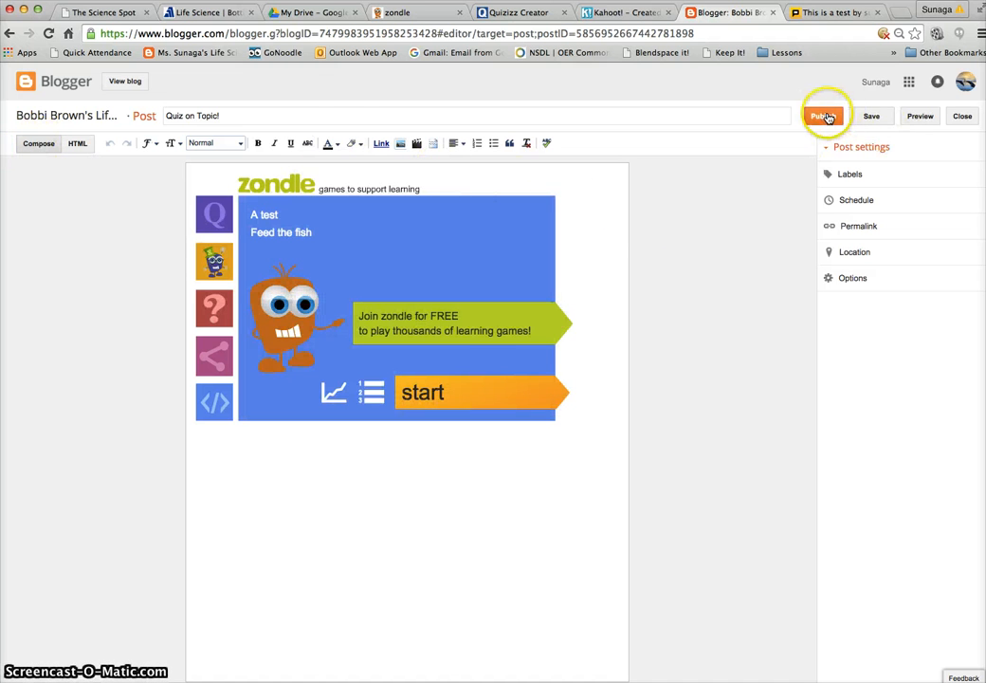
left_click(824, 116)
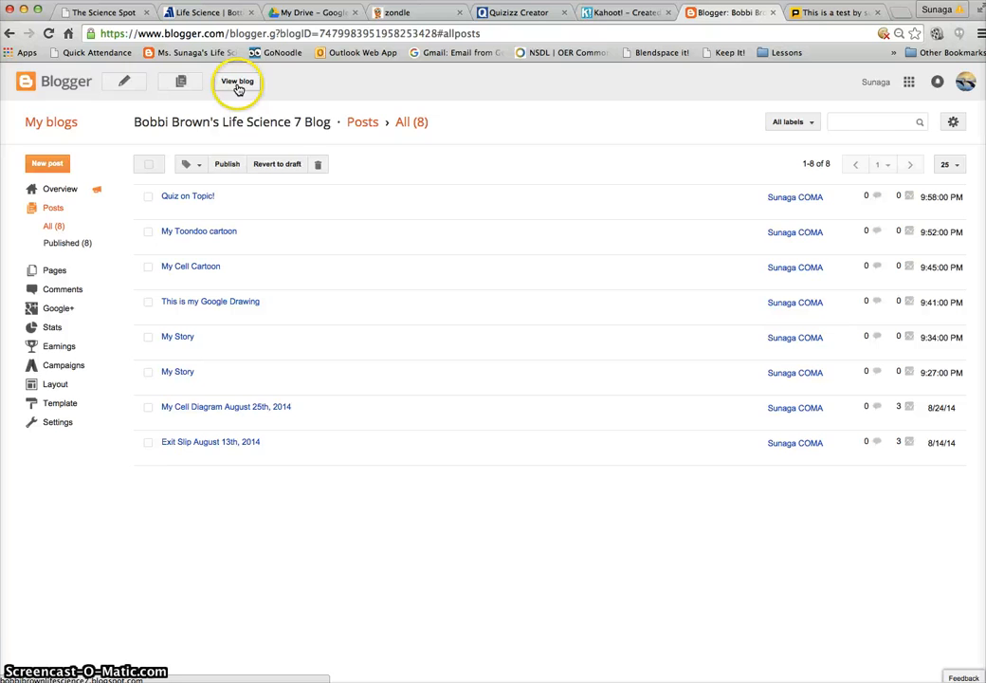
- View the live blog showing the 'Quiz on Topic!' post at the top
left_click(237, 80)
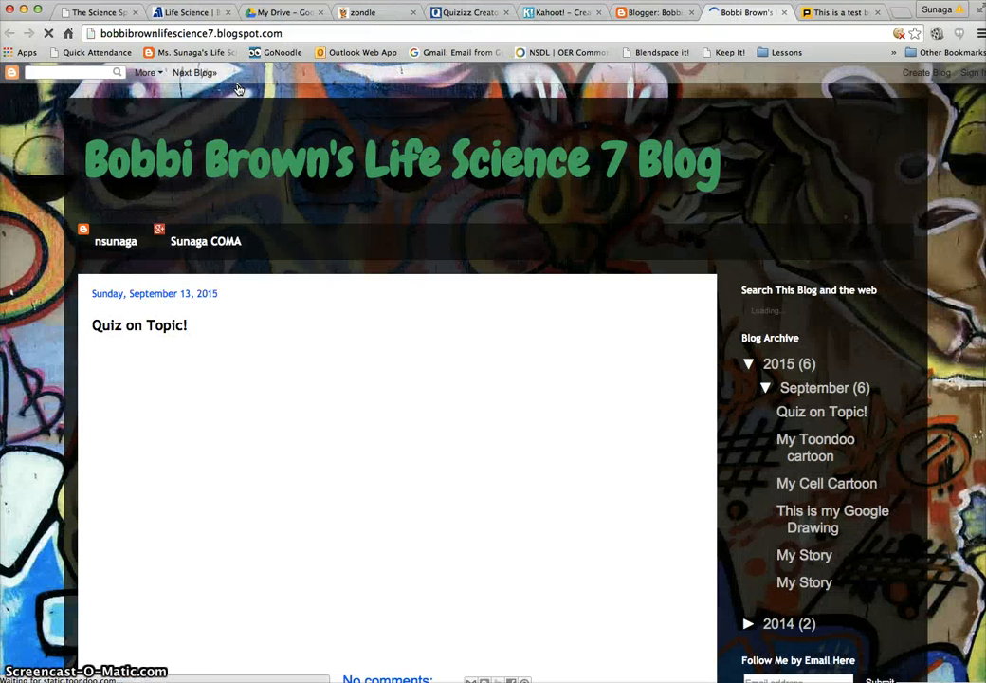